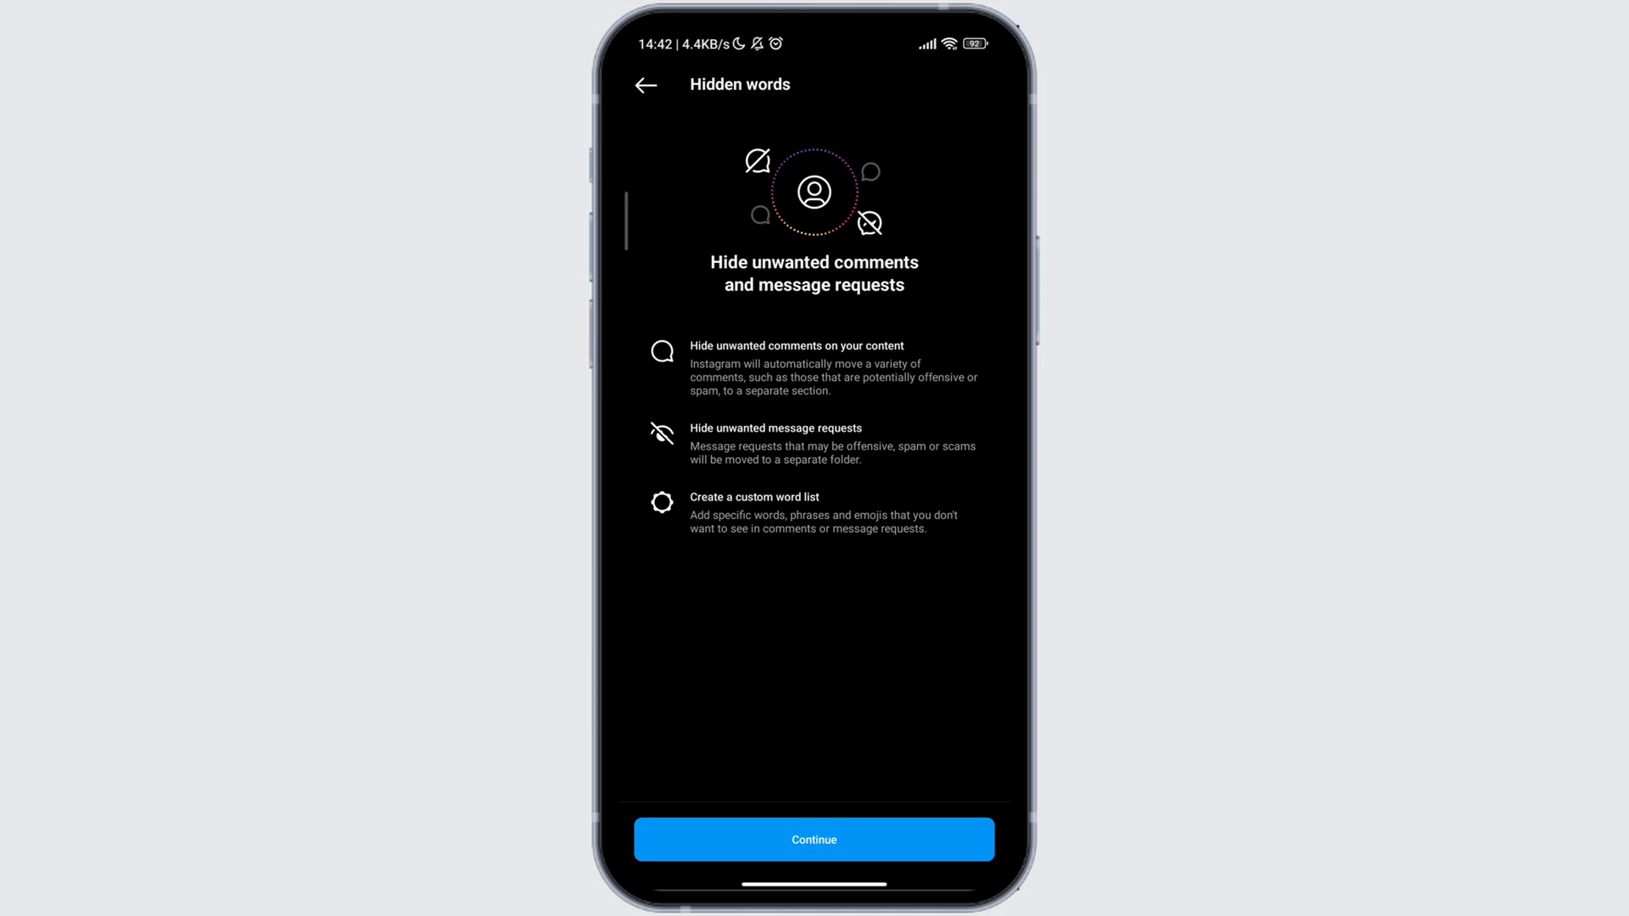
Step: Continue past the Hidden words intro to reach its settings with comment and message-request hiding on
left_click(813, 840)
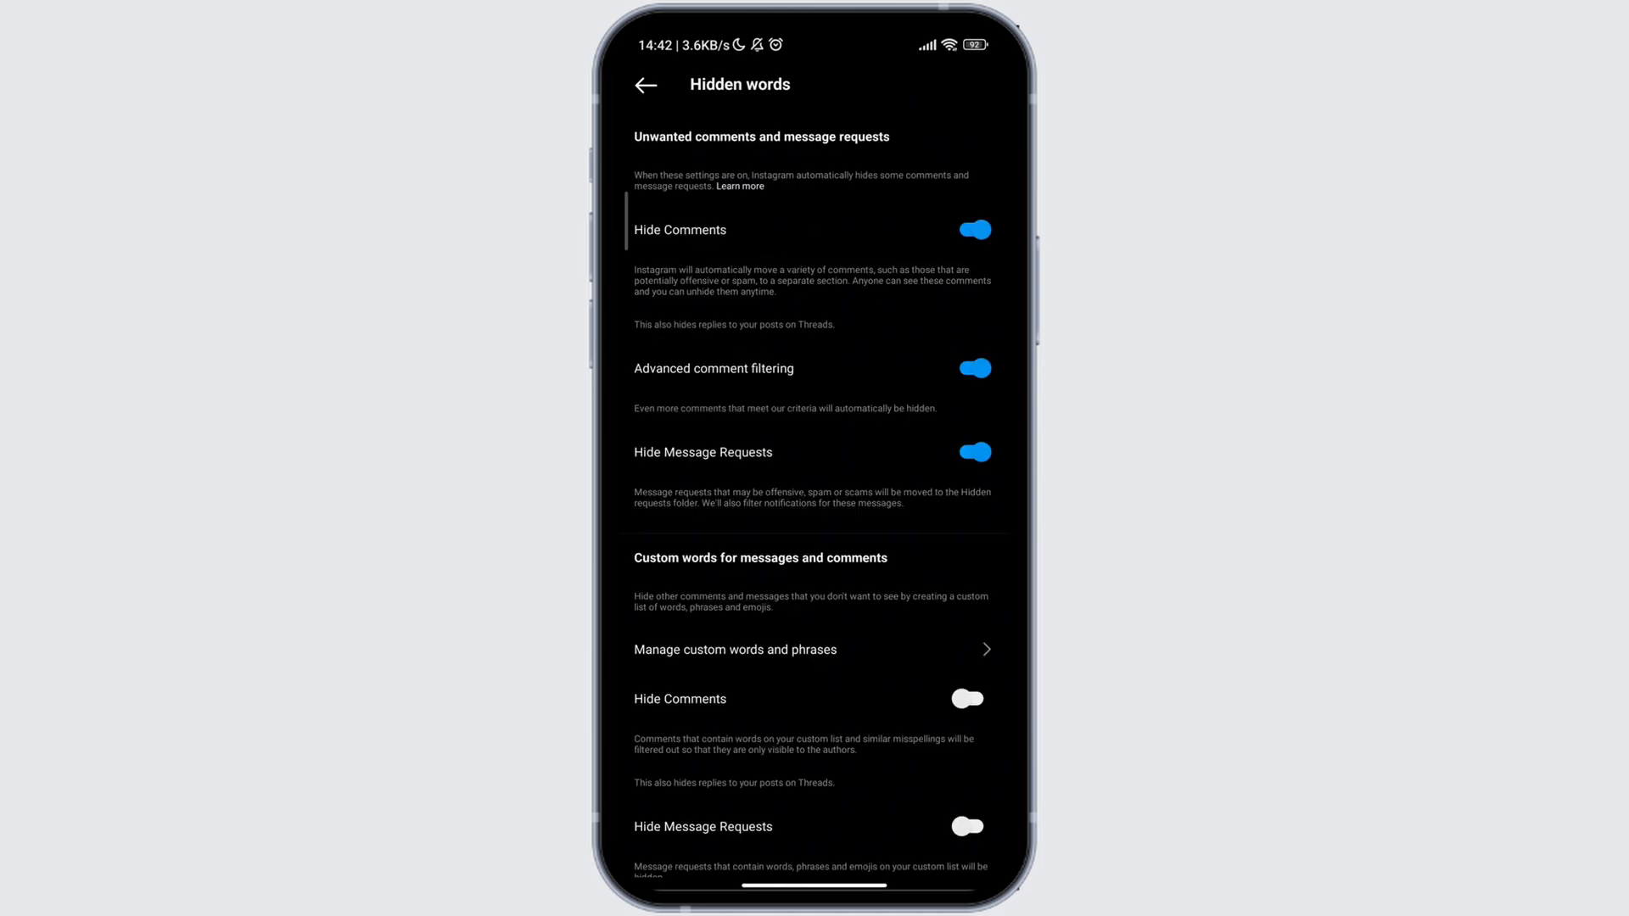